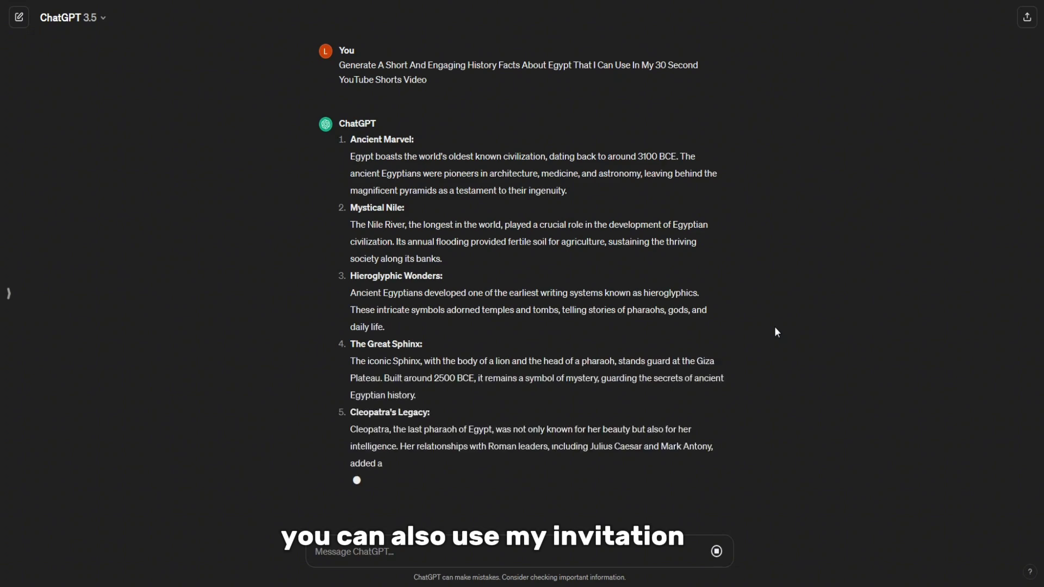
Choose the Adam premade voice and enter the script starting 'Egypt boasts the world's oldest known civilization...'
{"action": "scroll", "scroll_direction": "down", "scroll_amount": 3}
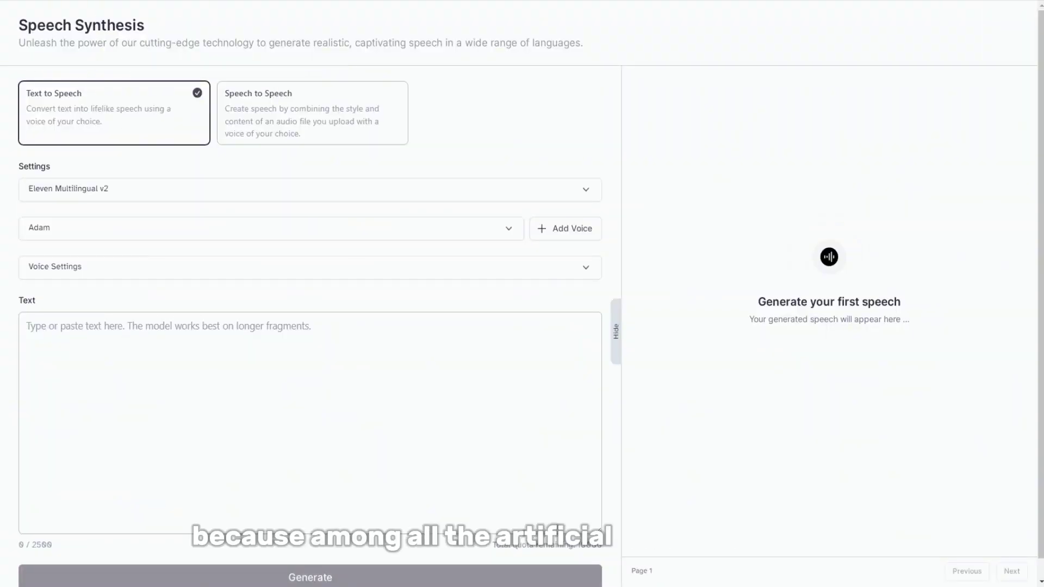
{"action": "left_click", "coordinate": [269, 229]}
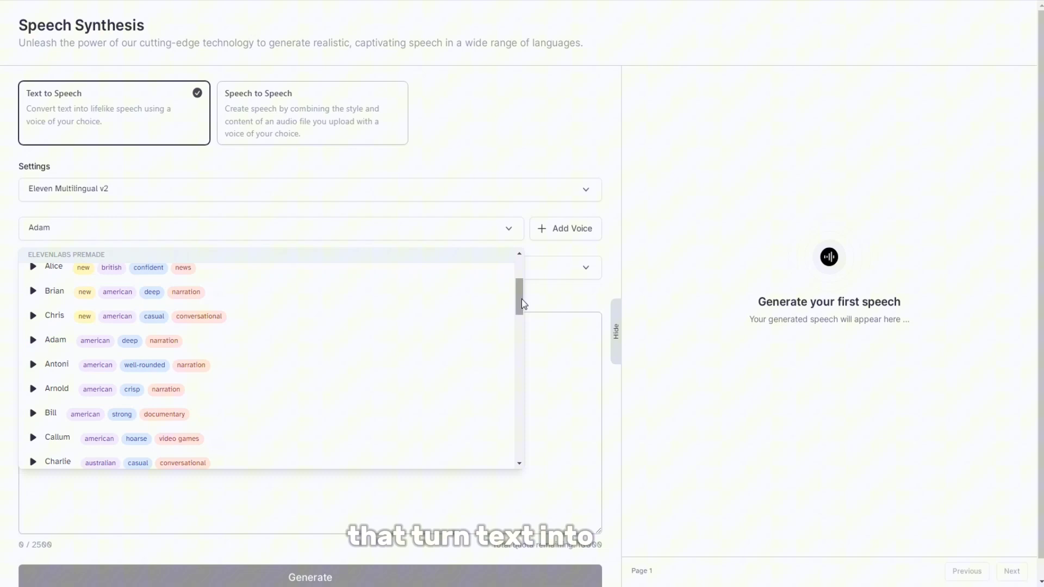
{"action": "scroll", "scroll_direction": "down", "scroll_amount": 3}
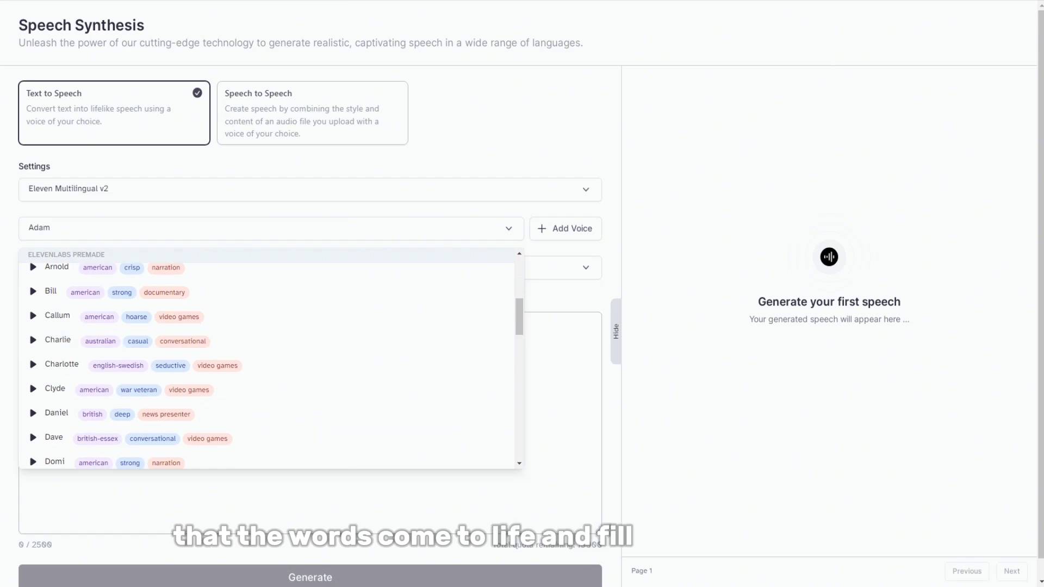
{"action": "left_click", "coordinate": [310, 190]}
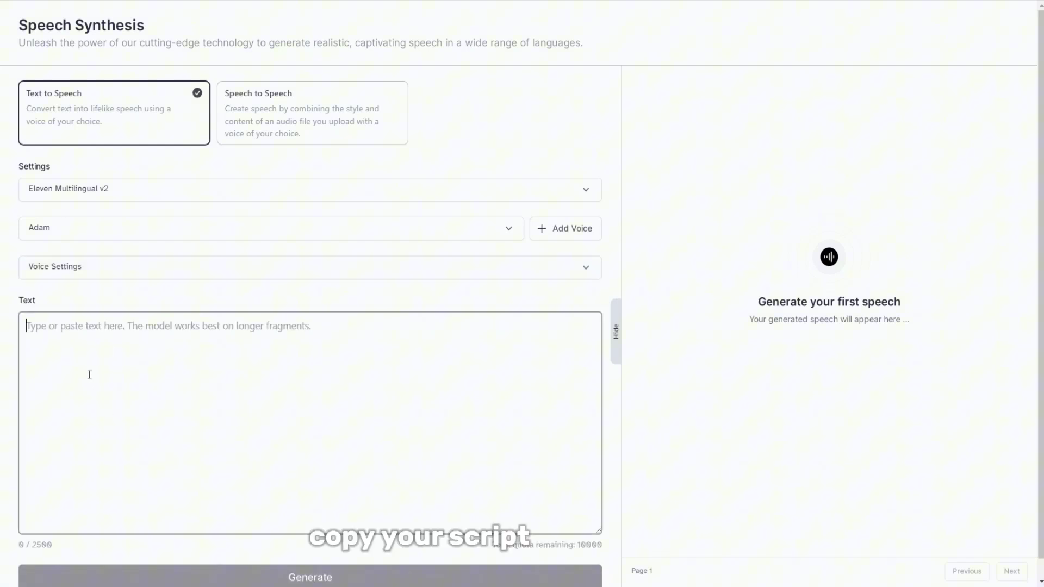
{"action": "type", "text": "Egypt boasts the world's oldest known civilization, dating back to around 3100 BCE. The ancient Egyptians were pioneers in architecture, medicine, and astronomy, leaving behind the magnificent pyramids as a testament to their ingenuity."}
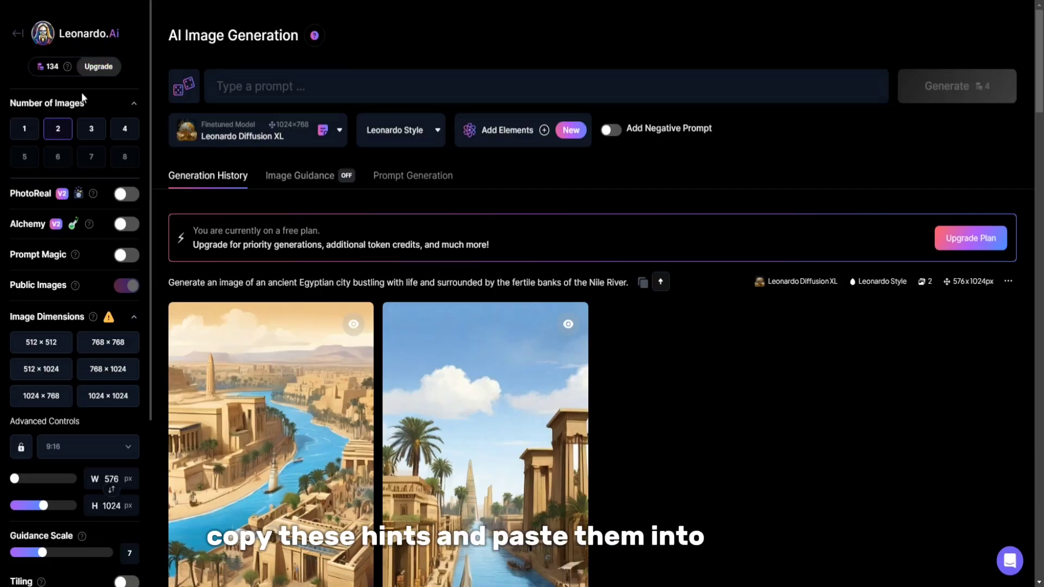
Generate two images for the Nile annual flooding prompt and review them in Generation History
{"action": "left_click", "coordinate": [87, 446]}
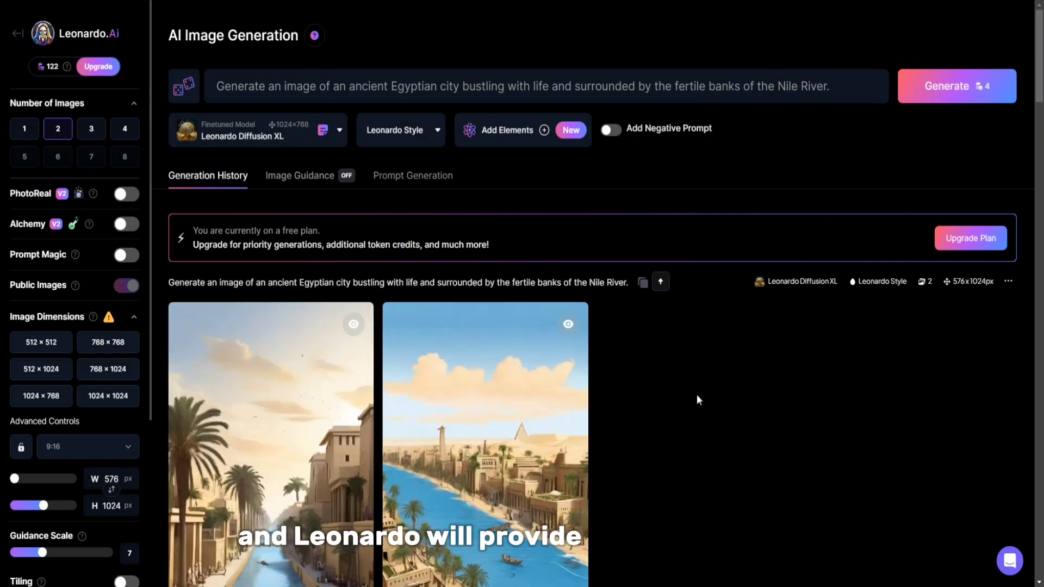
{"action": "scroll", "scroll_direction": "down", "scroll_amount": 3}
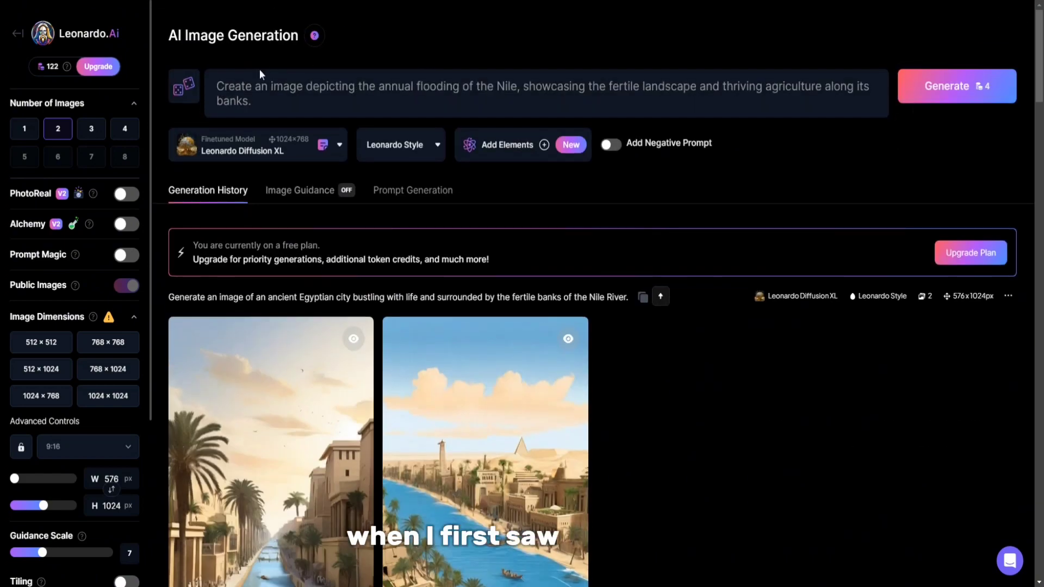
{"action": "left_click", "coordinate": [956, 86]}
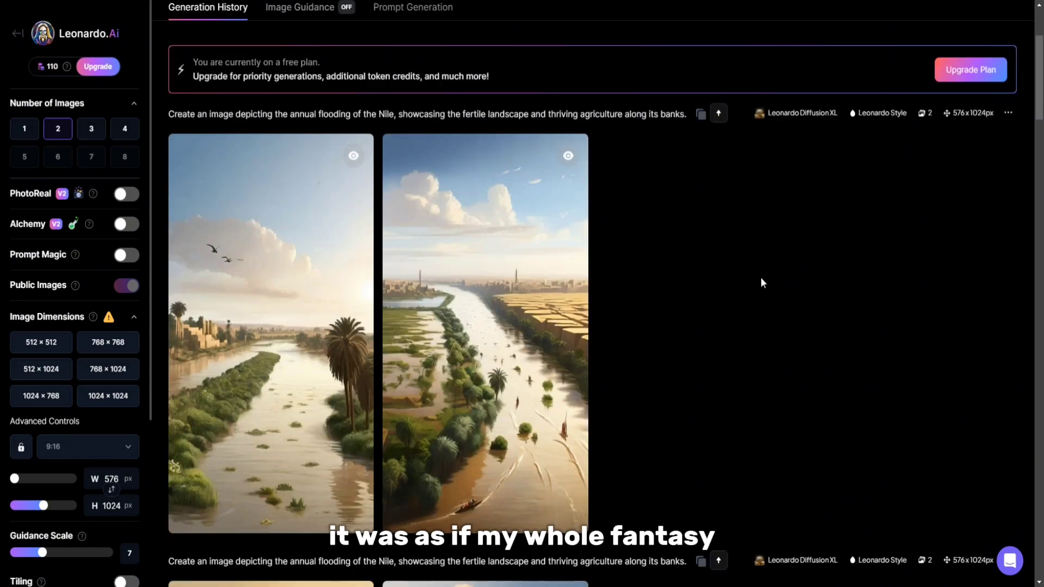
{"action": "scroll", "scroll_direction": "down", "scroll_amount": 3}
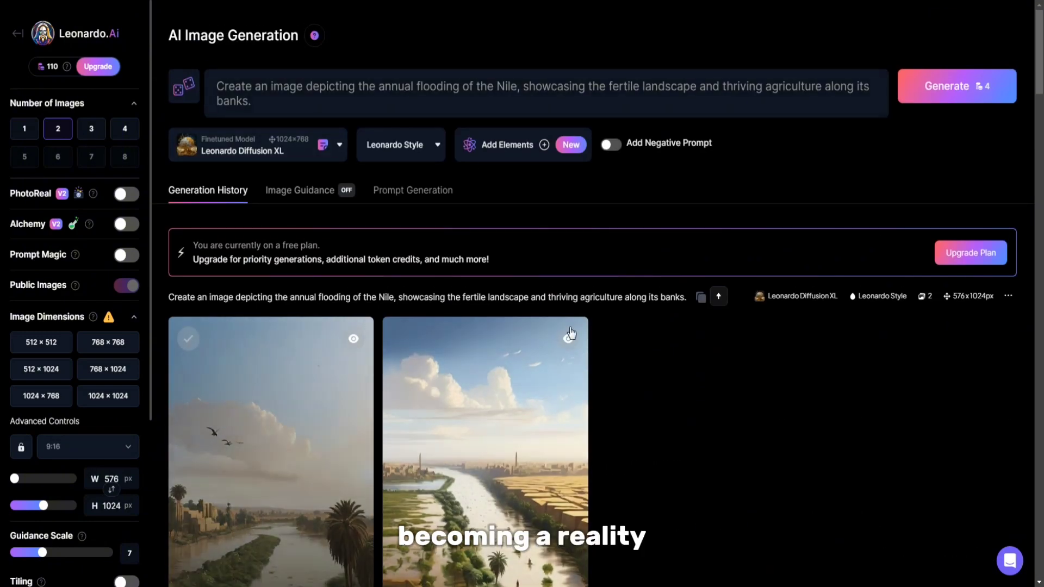
{"action": "scroll", "scroll_direction": "down", "scroll_amount": 3}
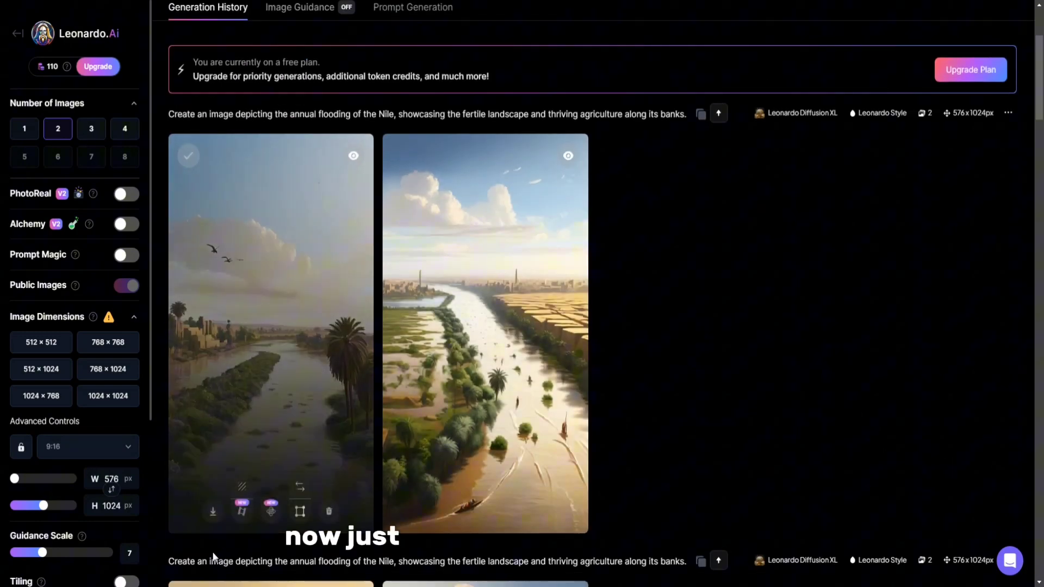